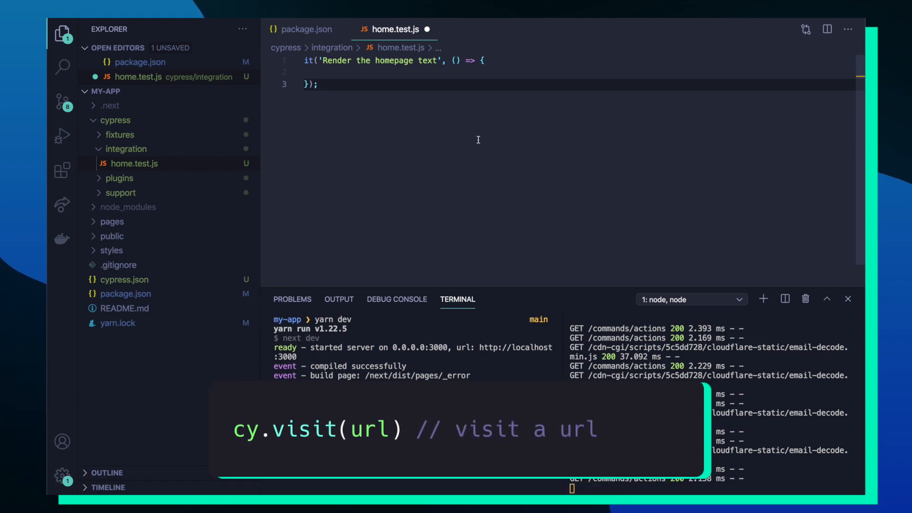
{"action": "type", "text": "cy.visit('http://localhost:3000');"}
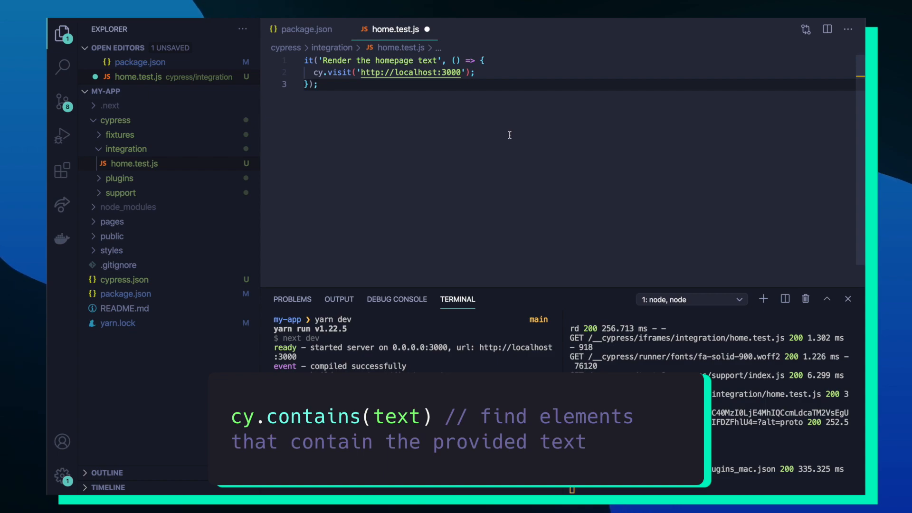
{"action": "type", "text": "cy.contains('Welcome to Next.js!');"}
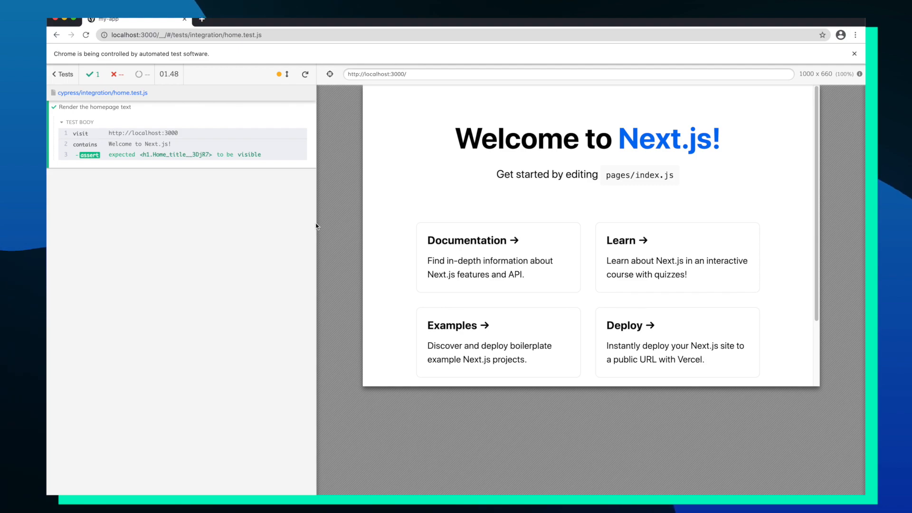
{"action": "mouse_move", "coordinate": [299, 222]}
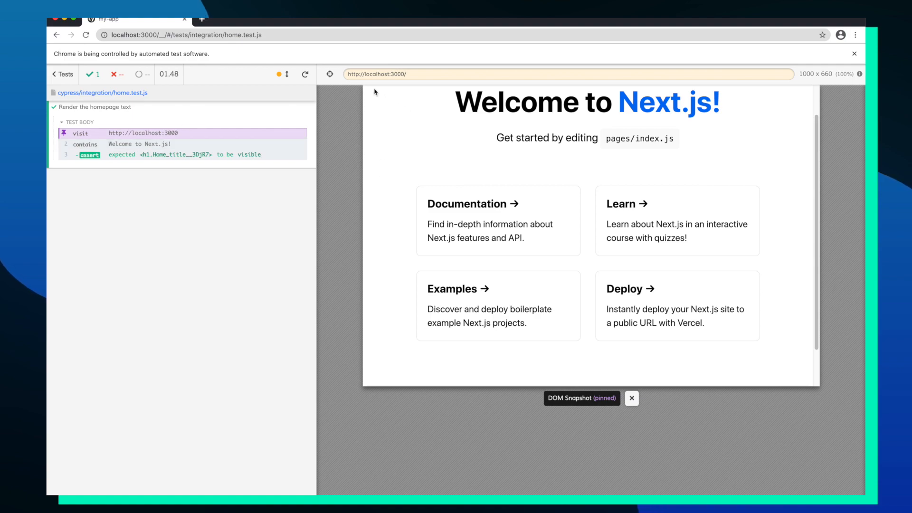
{"action": "mouse_move", "coordinate": [433, 85]}
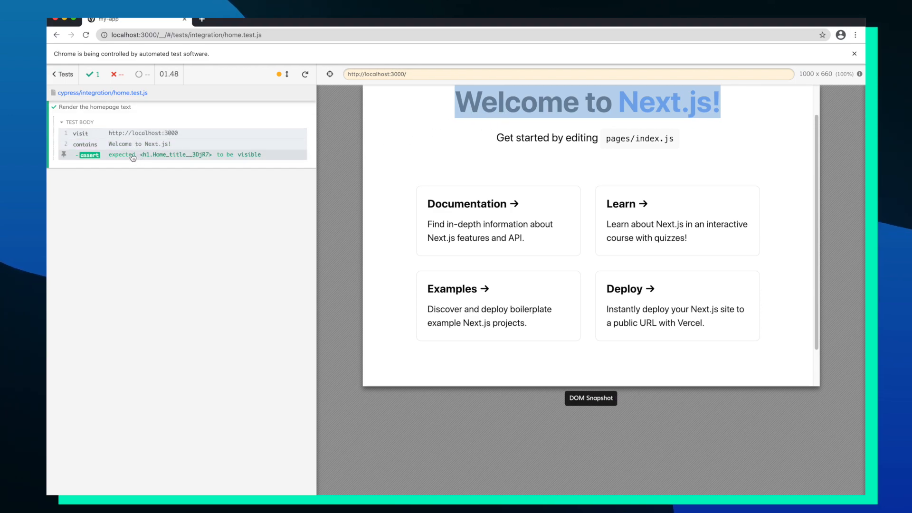
Step: Pin the visibility assertion's snapshot, highlighting the 'Welcome to Next.js!' heading
{"action": "left_click", "coordinate": [121, 154]}
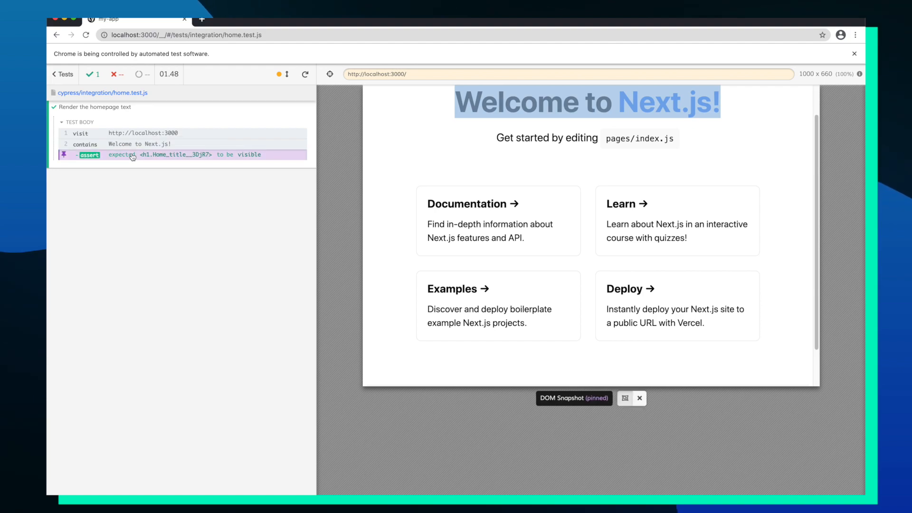